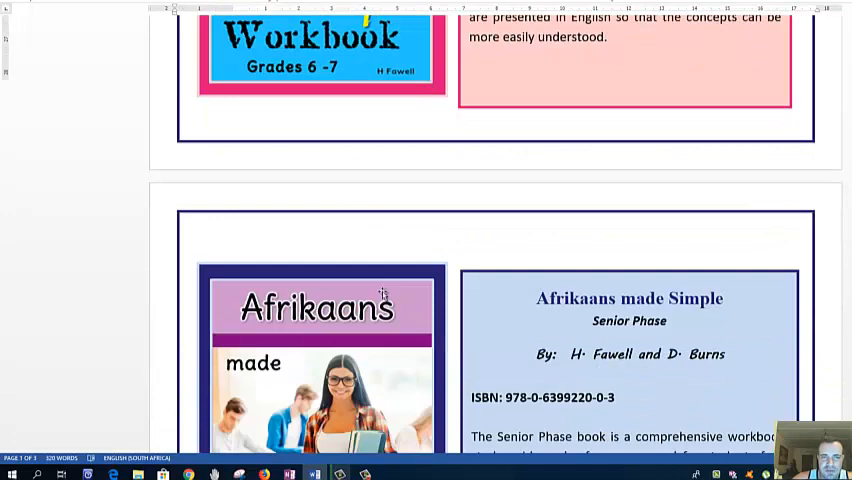
Draw a highlight stroke across the top of the translation column heading
scroll("down", 3)
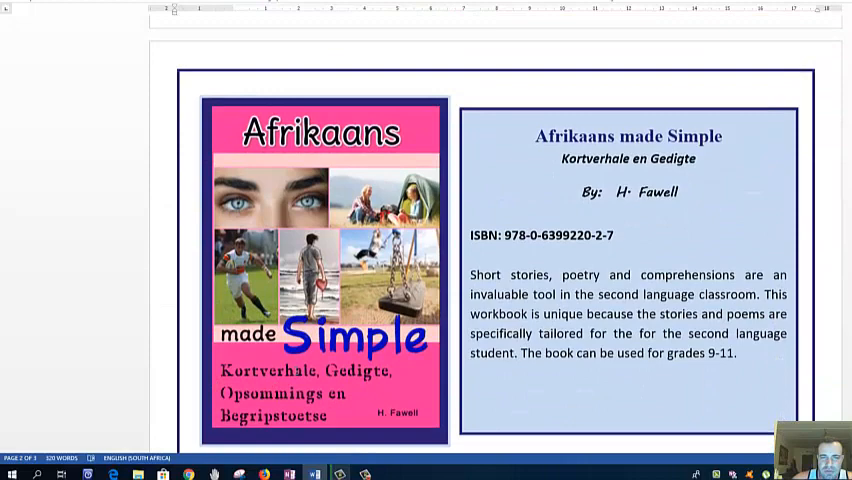
scroll("down", 3)
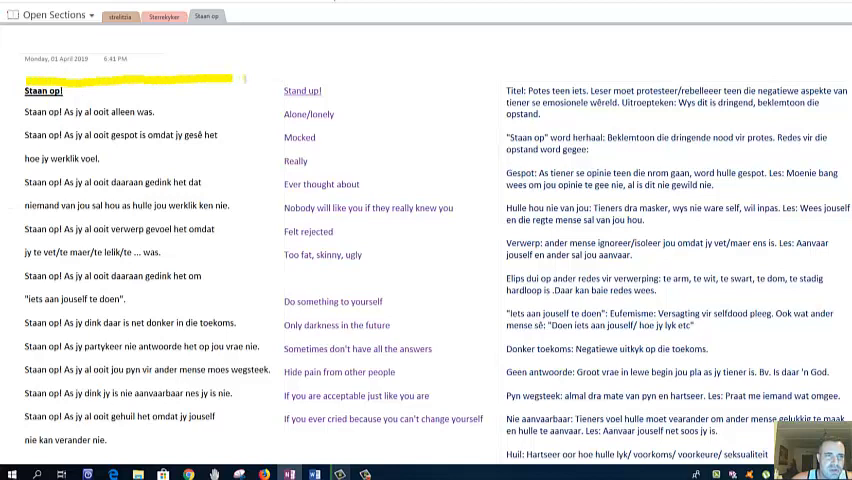
left_click_drag(276, 72, 436, 68)
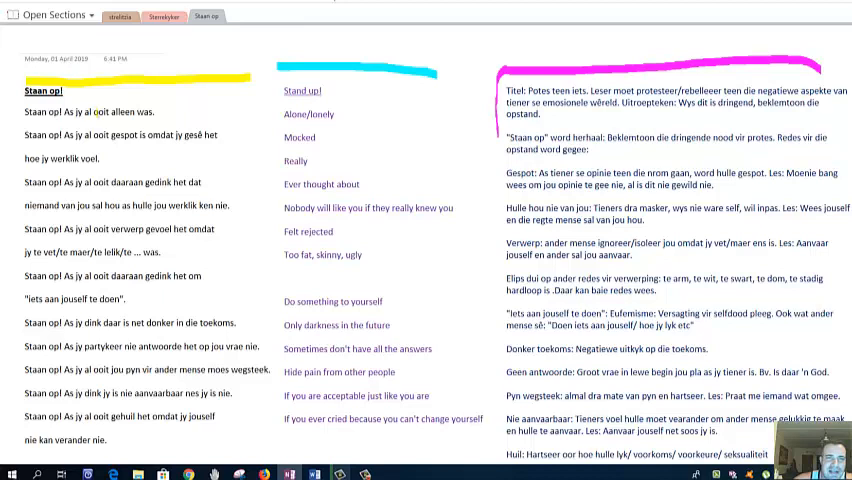
Select a 'Staan op!' phrase in the poem to mark it in yellow
double_click(118, 112)
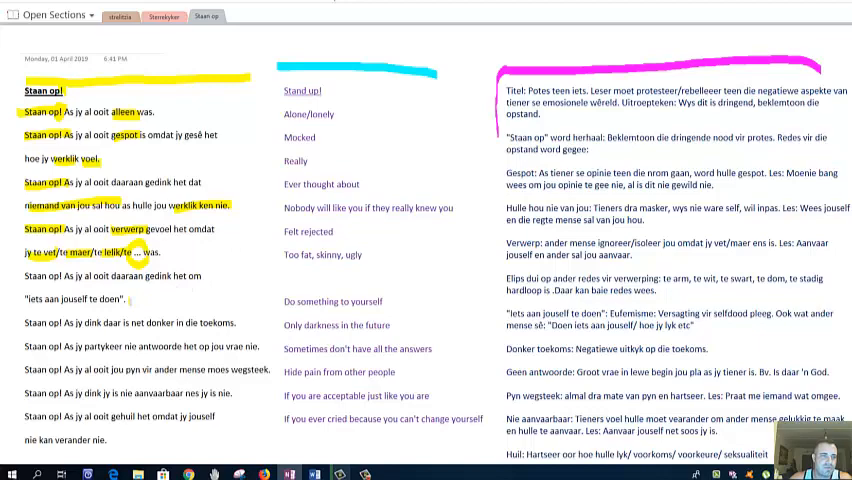
scroll("down", 3)
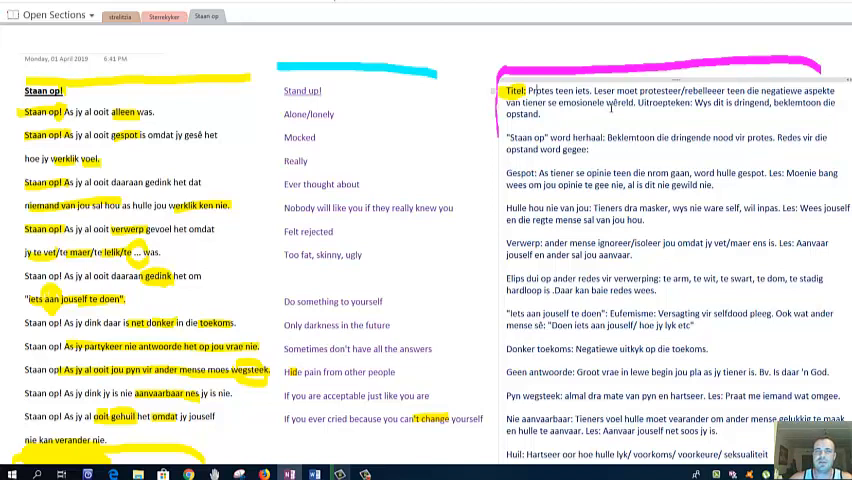
Select a key word in the first notes paragraph to highlight and underline it
double_click(630, 92)
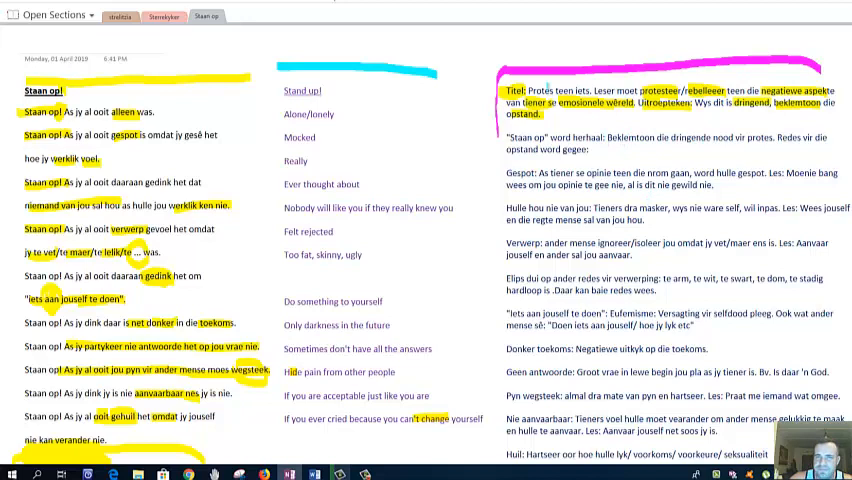
double_click(690, 136)
type("/ kriteria")
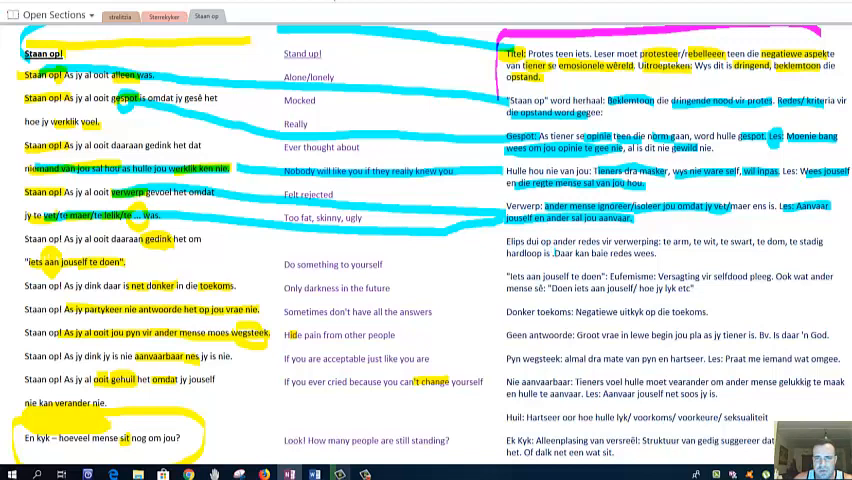
Scroll down to the poem's lower half where translation and notes lines are highlighted blue
scroll("down", 3)
type(" Kritiek van ander persoon.")
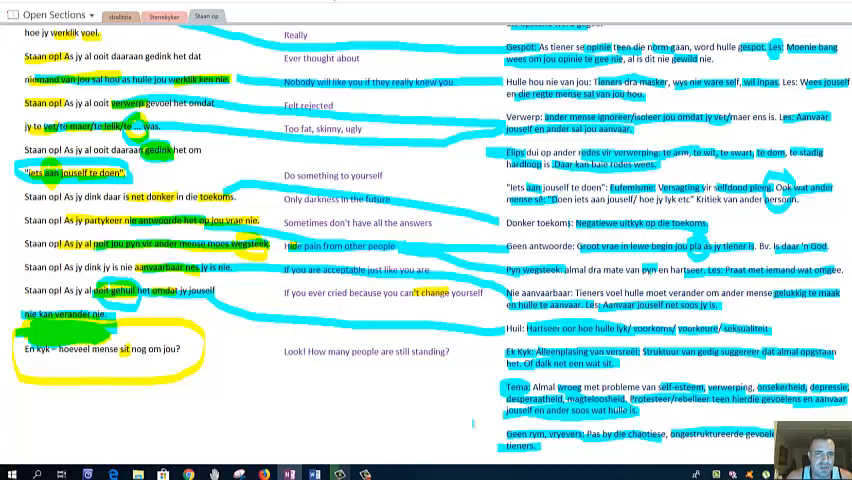
Draw a cyan ink line linking an Afrikaans line to its translation and note
left_click_drag(212, 64, 500, 436)
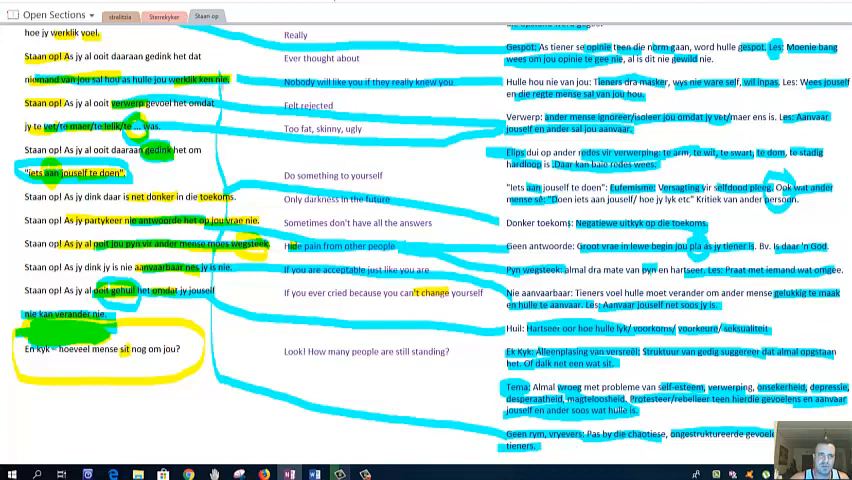